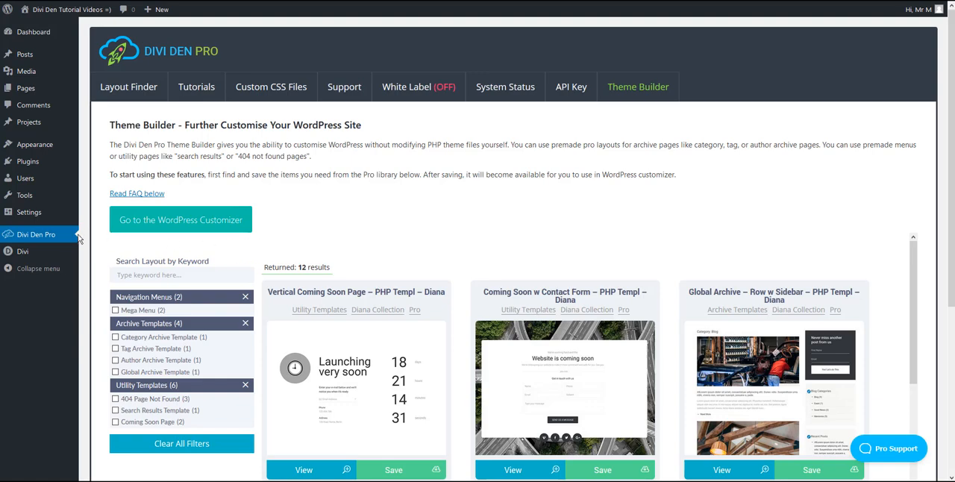
mouse_move(656, 106)
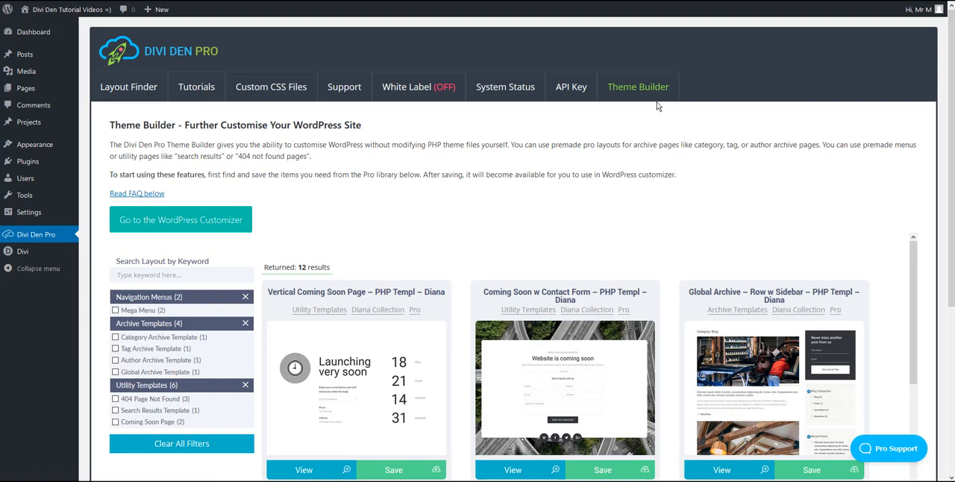
mouse_move(260, 261)
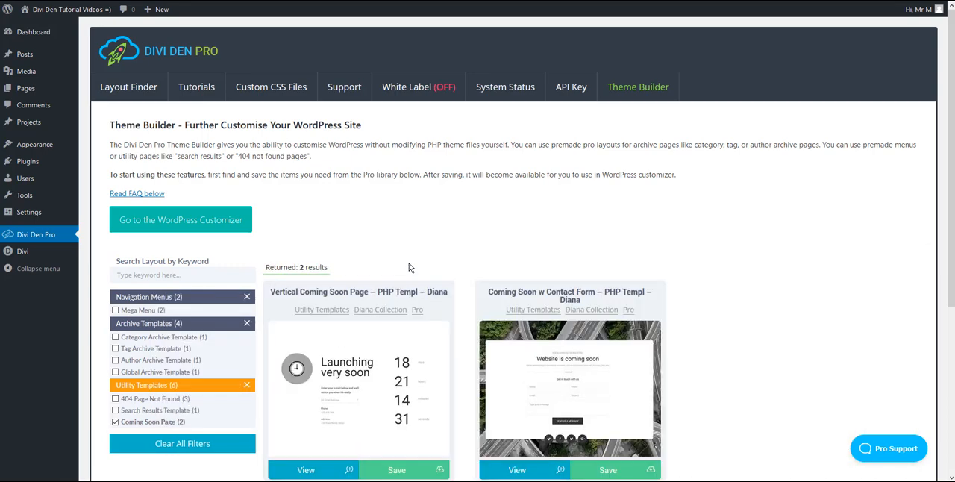
- Save the Vertical Coming Soon Page card to the Divi Library and dismiss the confirmation
scroll("down", 3)
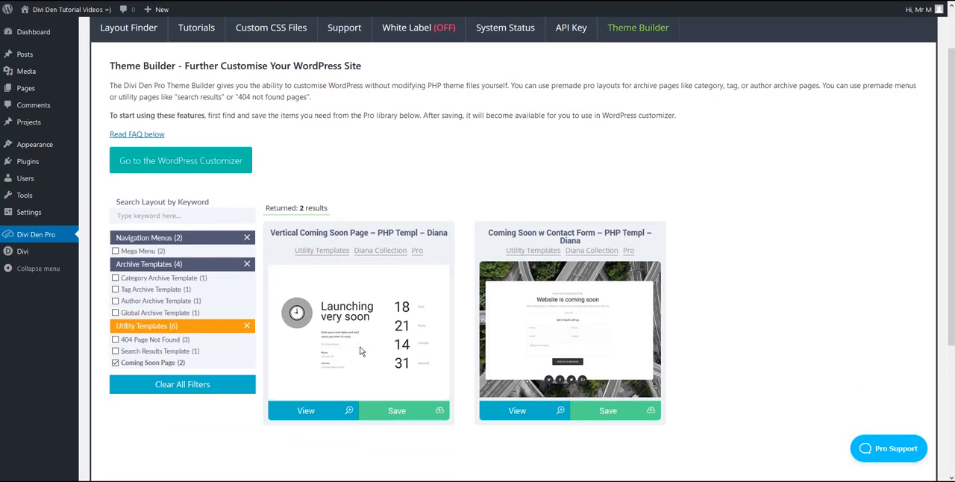
mouse_move(311, 402)
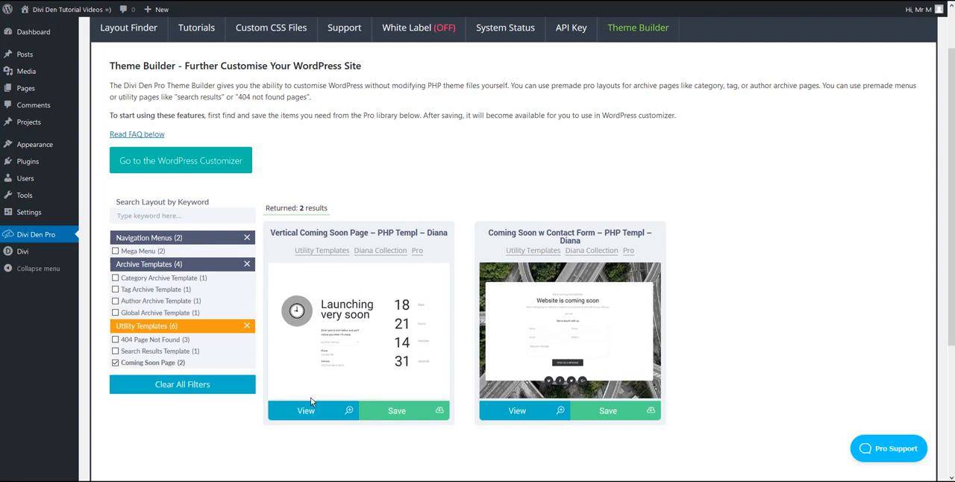
mouse_move(317, 415)
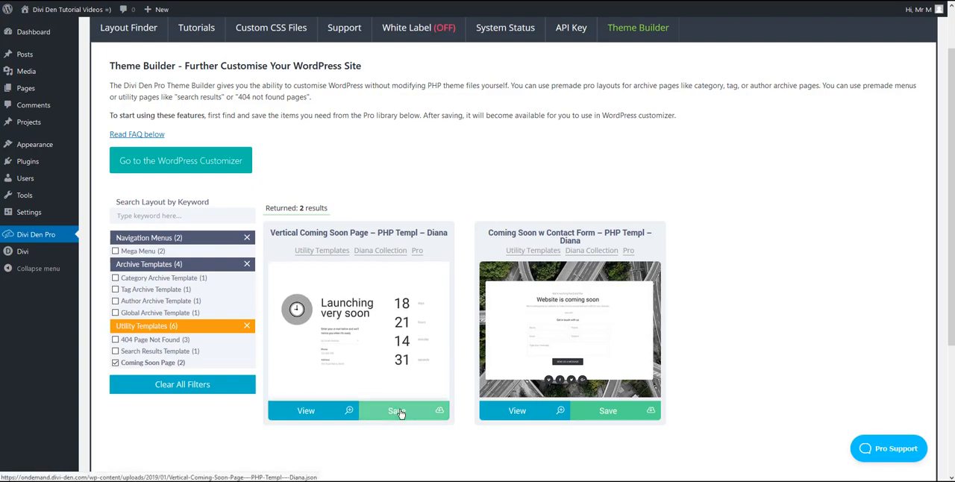
left_click(394, 410)
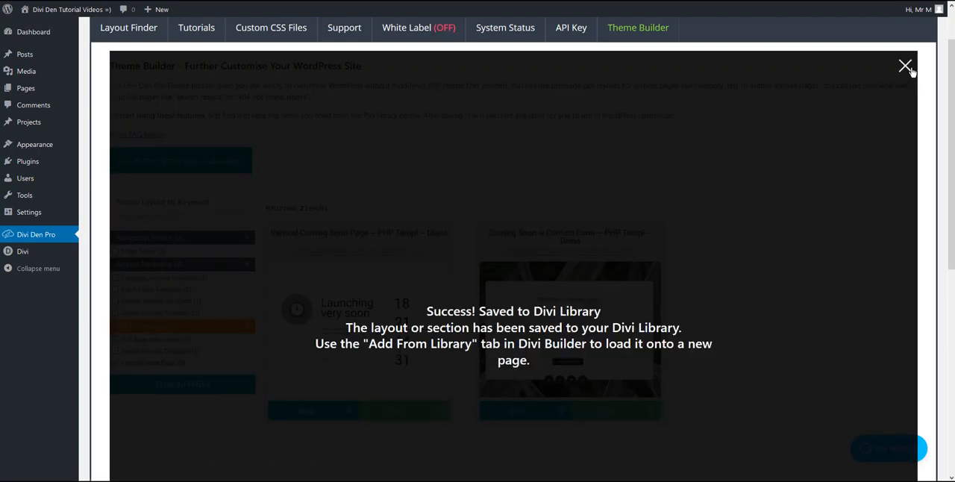
left_click(905, 65)
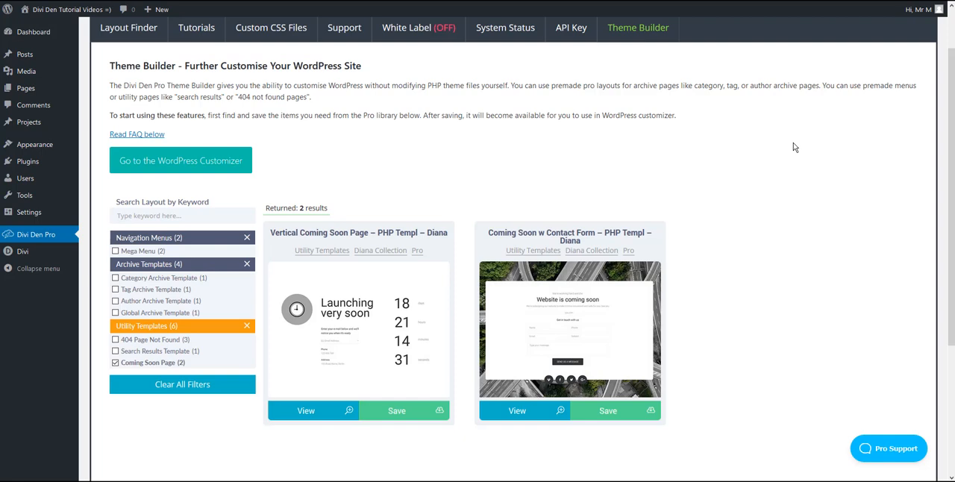
mouse_move(215, 162)
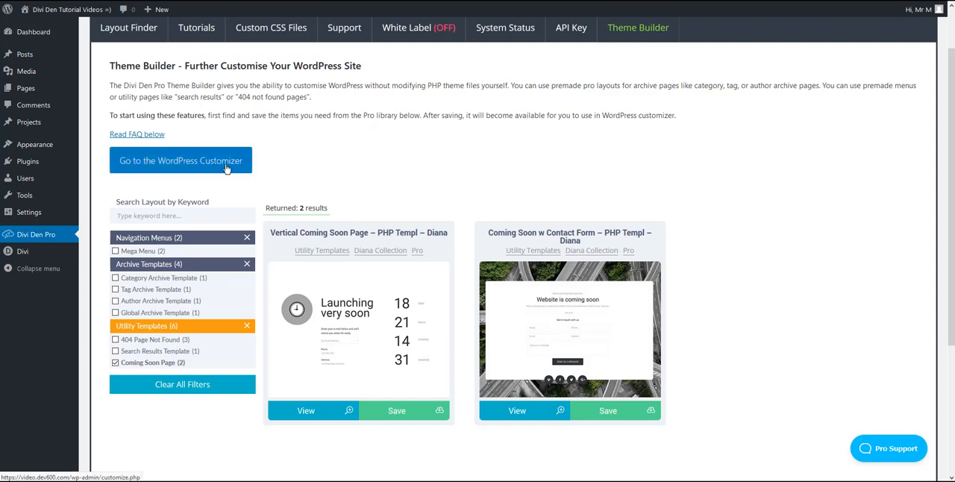
- Reach the Coming Soon Page settings under Divi Den Pro in the Customizer
left_click(181, 161)
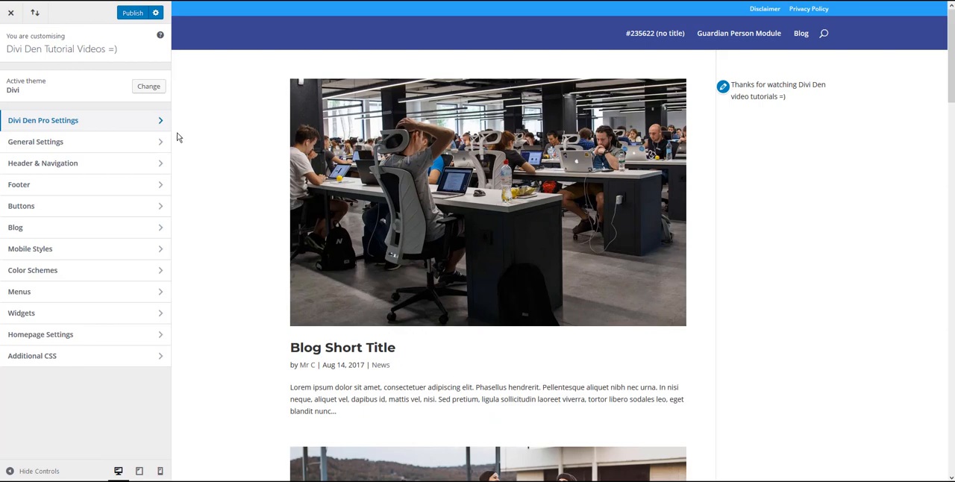
left_click(44, 119)
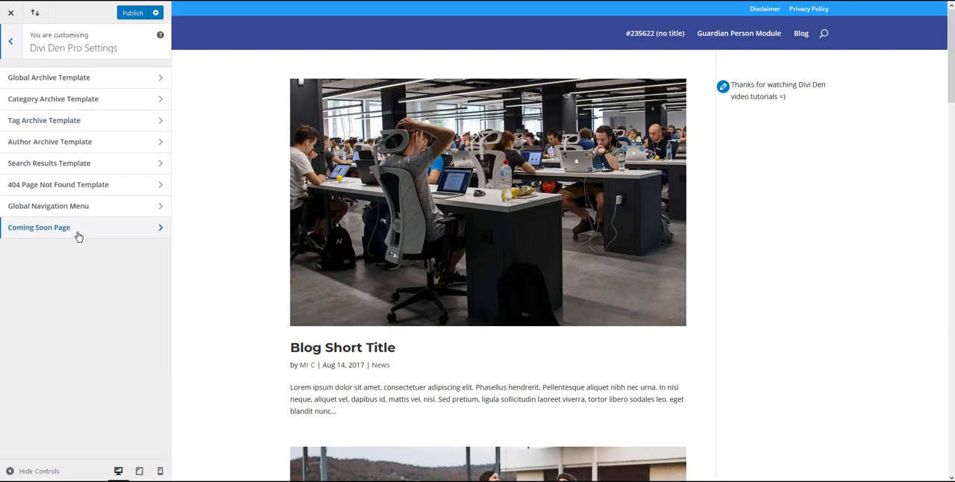
left_click(39, 227)
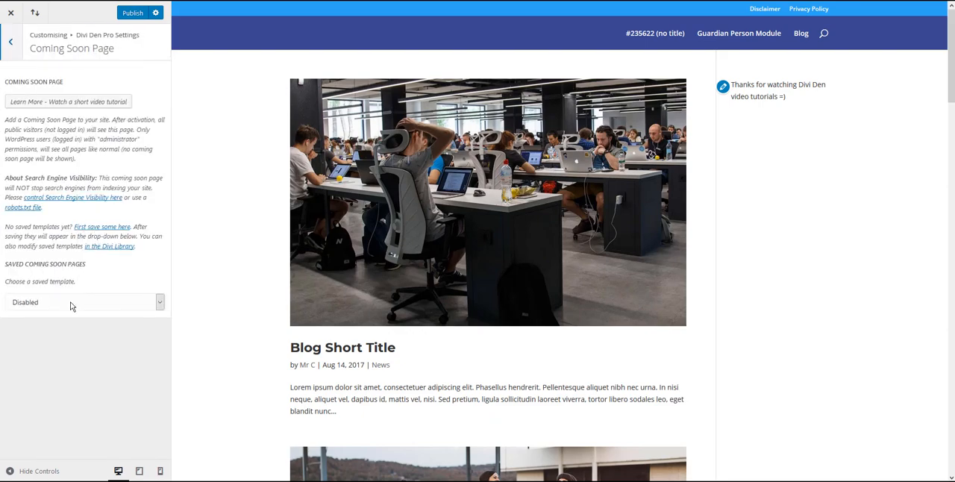
- Choose 'Vertical Coming Soon Page – Diana' as the coming soon template and publish
left_click(84, 302)
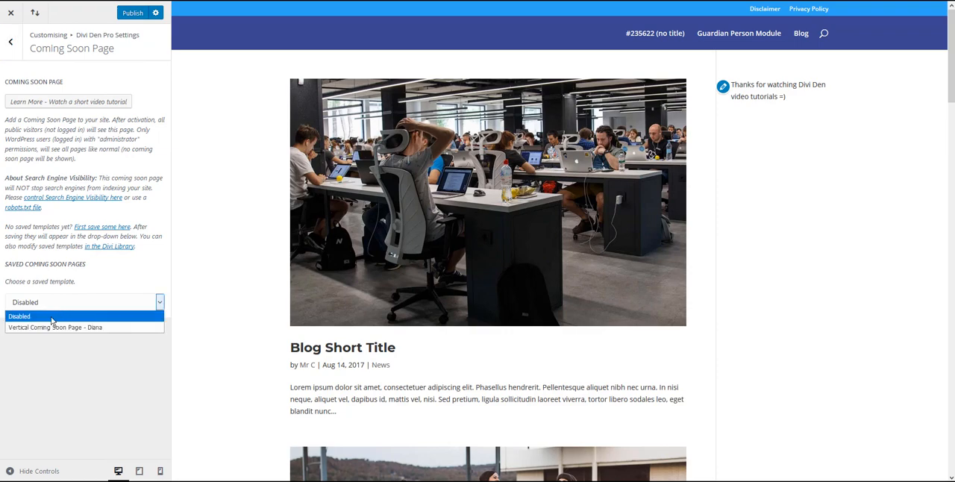
mouse_move(88, 327)
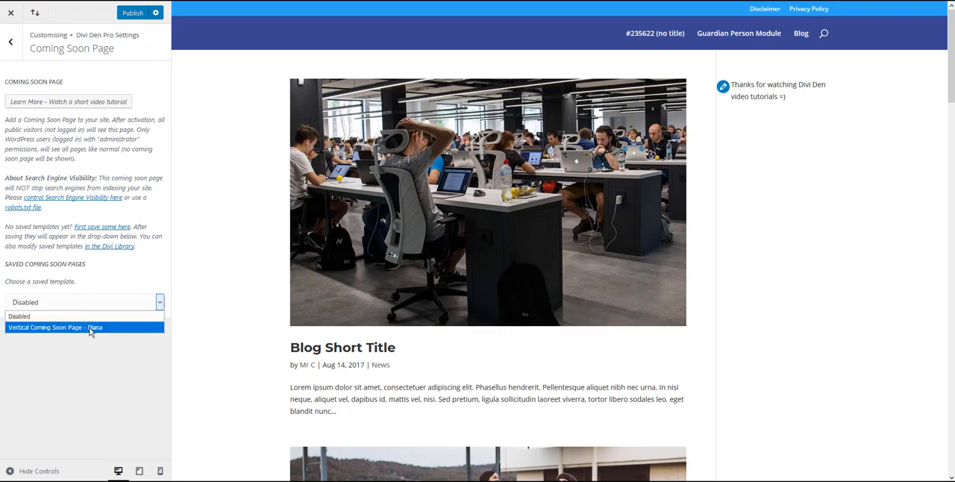
left_click(60, 329)
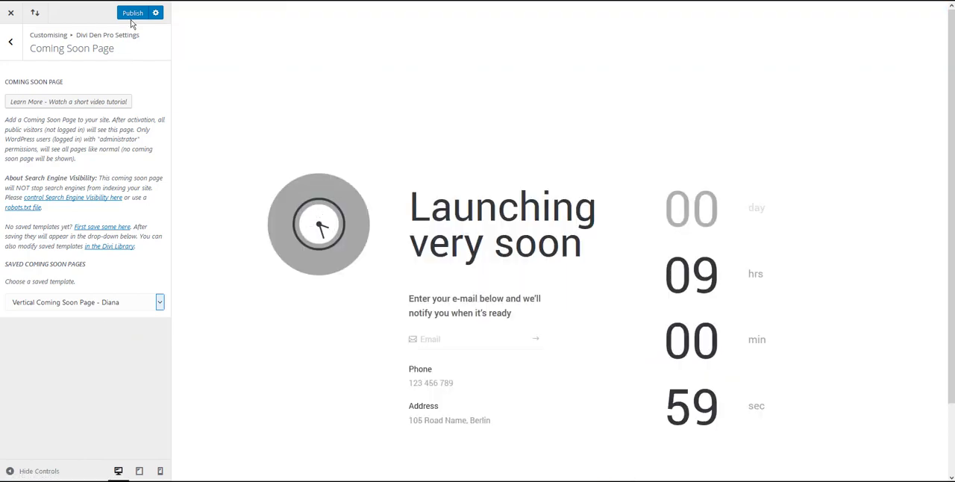
left_click(134, 12)
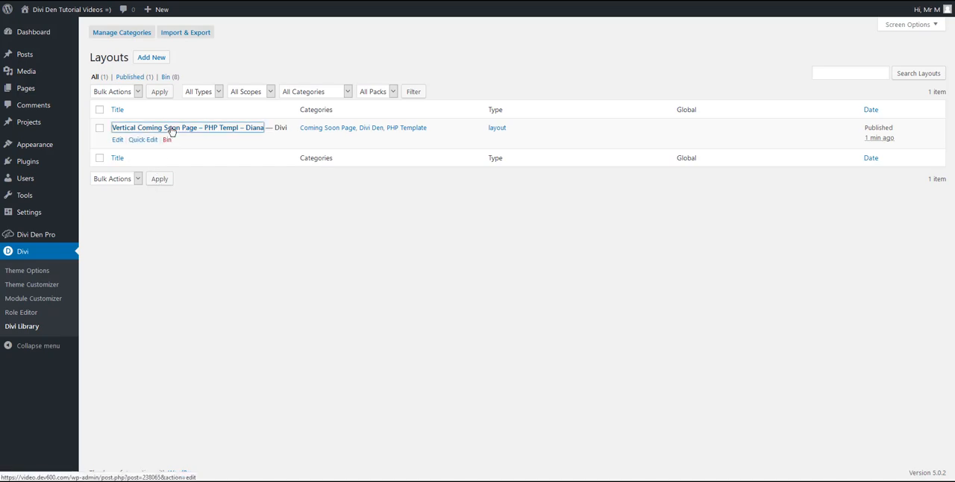
- View the Vertical Coming Soon Page layout listed in the Divi Library
left_click(179, 127)
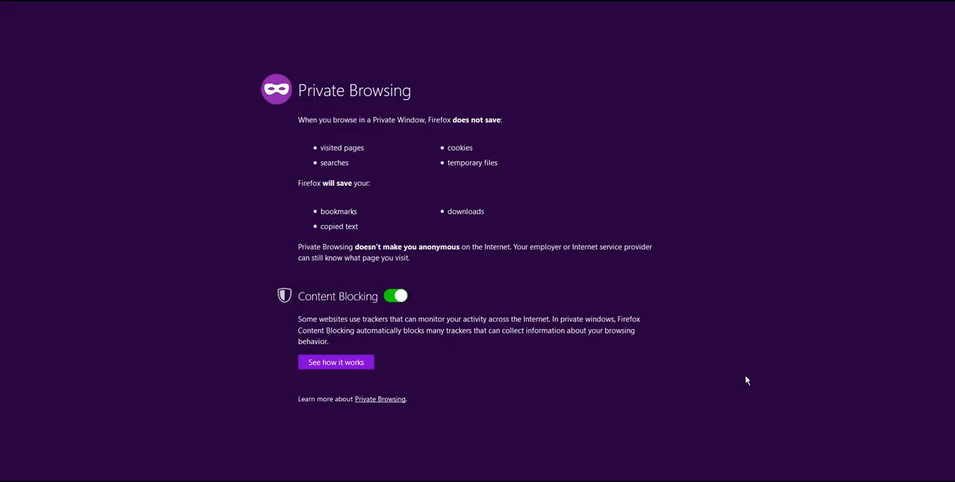
mouse_move(537, 173)
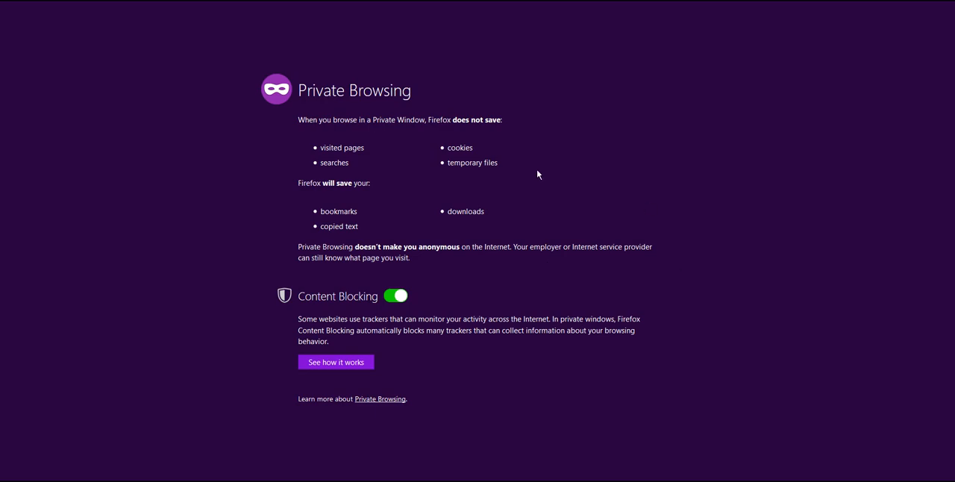